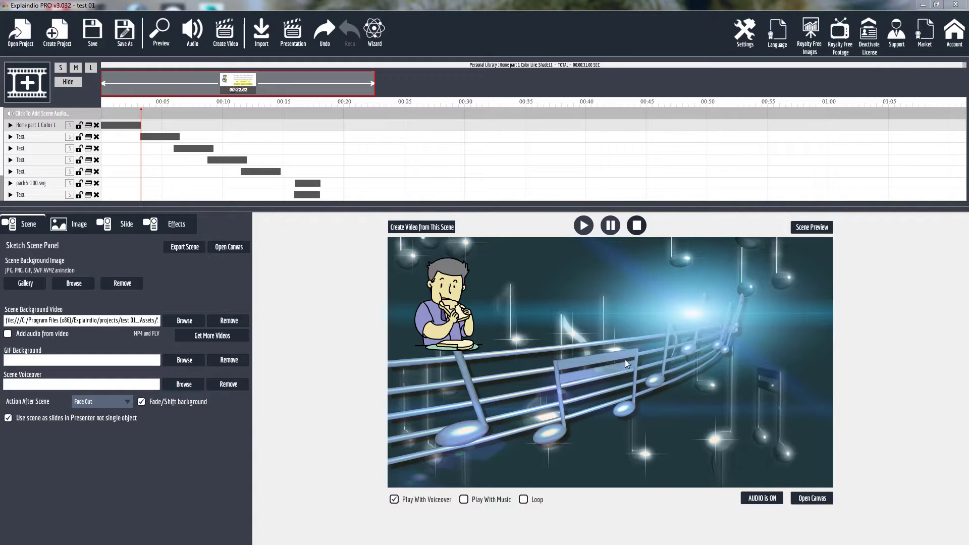
{"action": "mouse_move", "coordinate": [518, 421]}
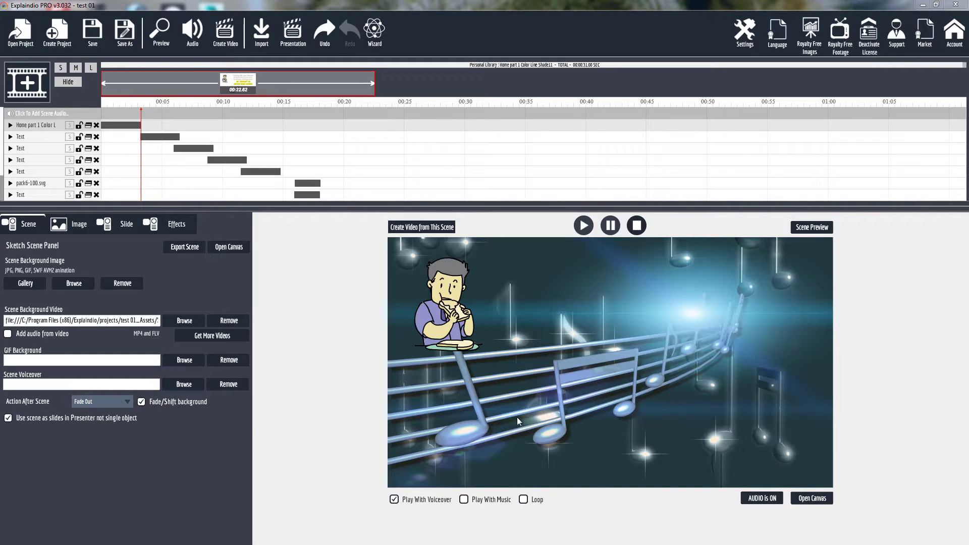
{"action": "mouse_move", "coordinate": [645, 320]}
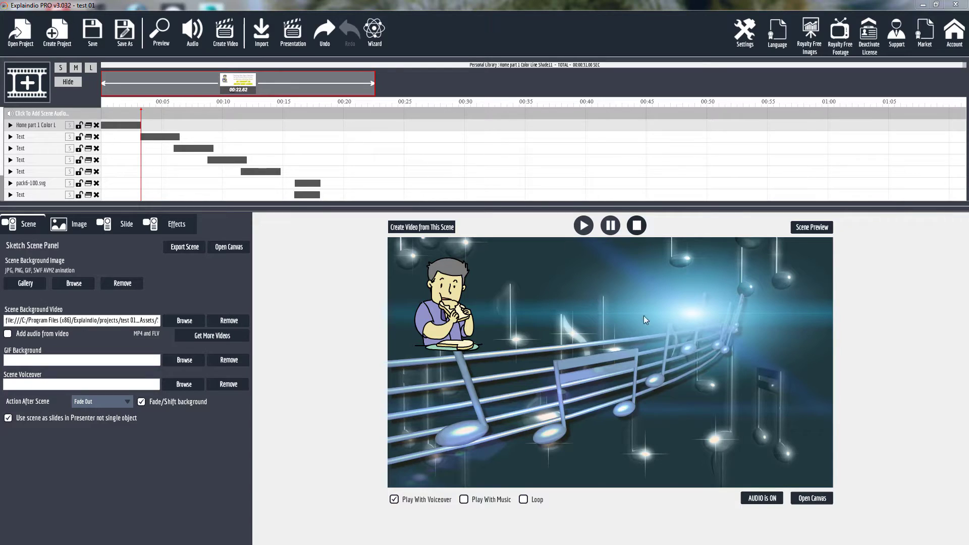
{"action": "mouse_move", "coordinate": [646, 433]}
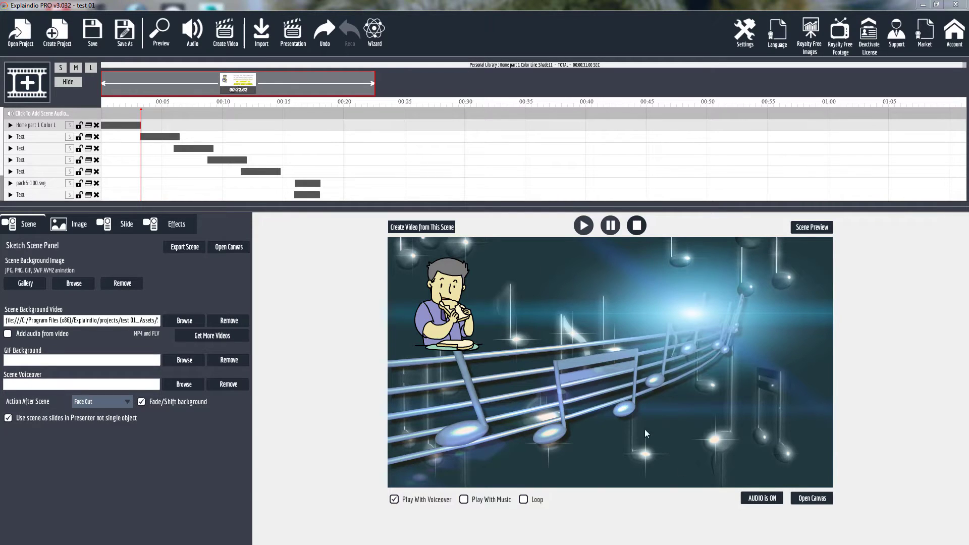
{"action": "mouse_move", "coordinate": [425, 471]}
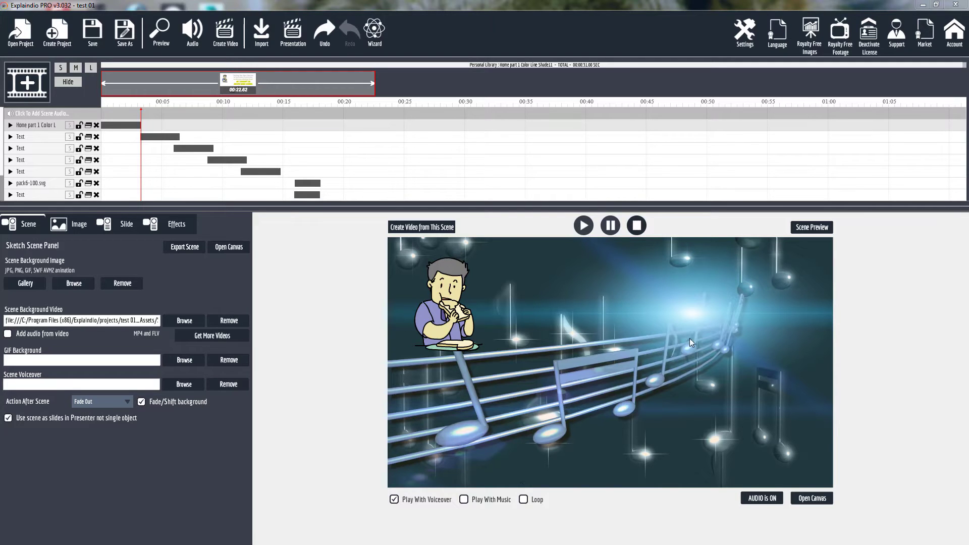
- Play the sync-test scene in the Scene Preview window through to the replay prompt
{"action": "left_click", "coordinate": [161, 32]}
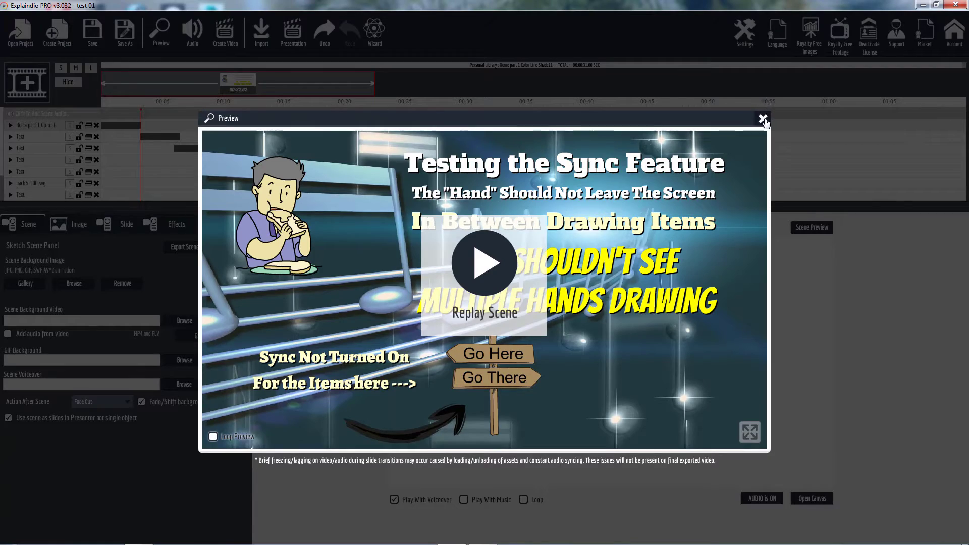
- Close the preview and enable S (sync) on the opening image and the third and fourth text items
{"action": "left_click", "coordinate": [764, 118]}
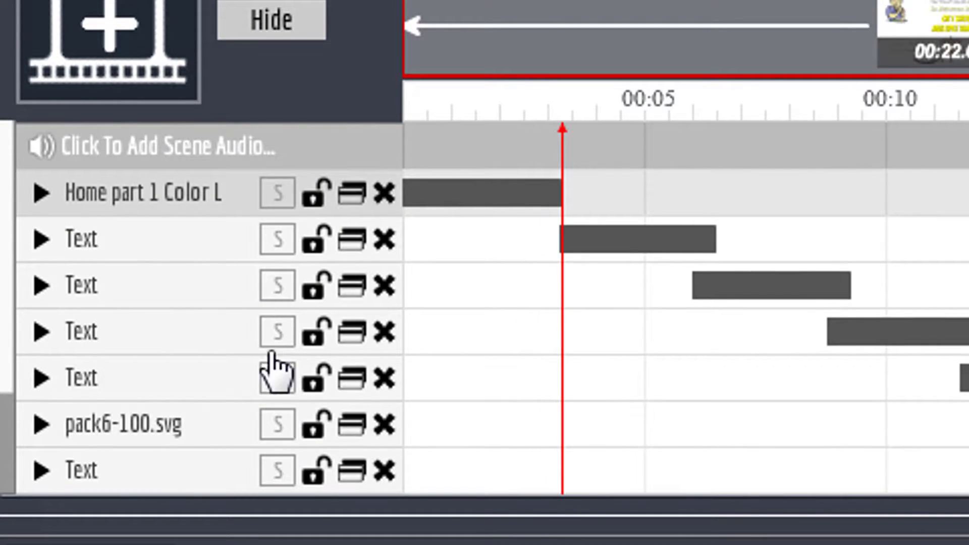
{"action": "mouse_move", "coordinate": [279, 241]}
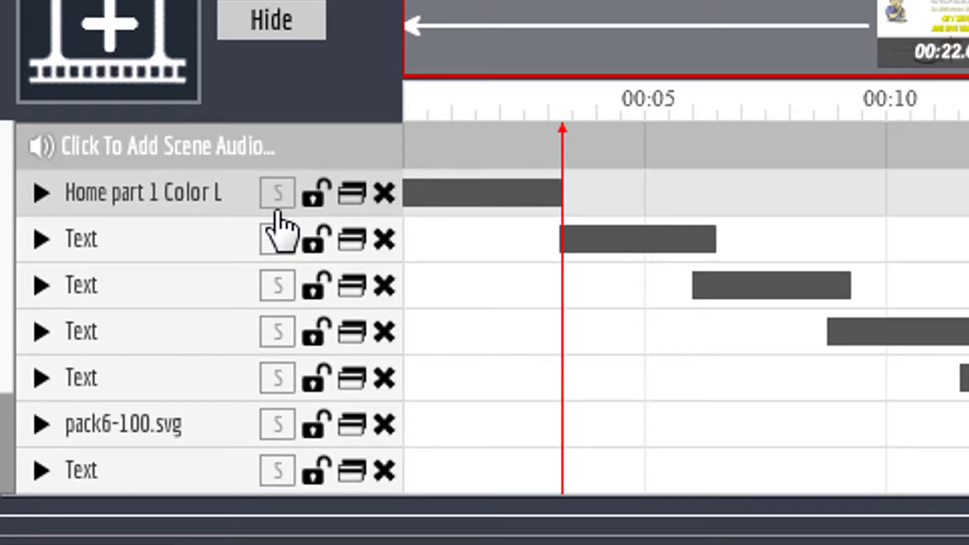
{"action": "mouse_move", "coordinate": [538, 250]}
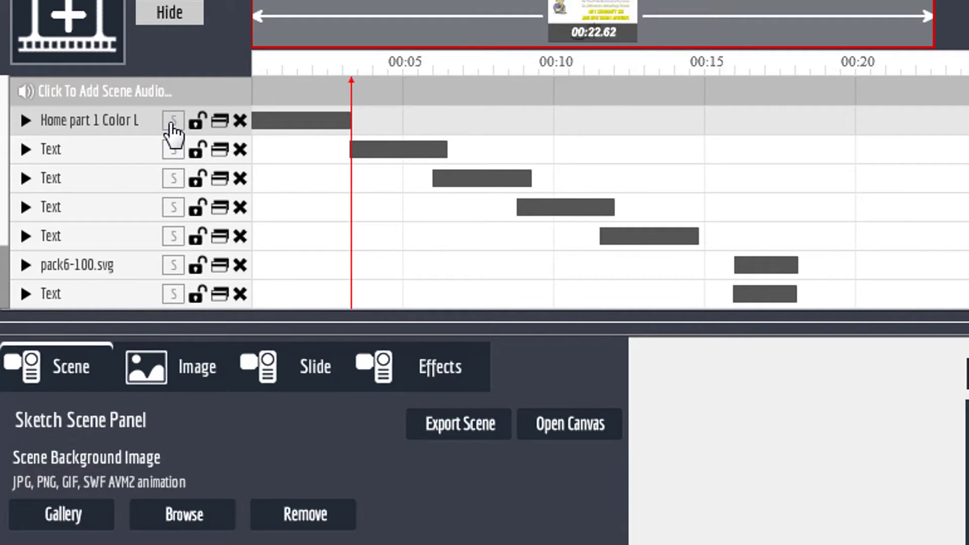
{"action": "left_click", "coordinate": [173, 120]}
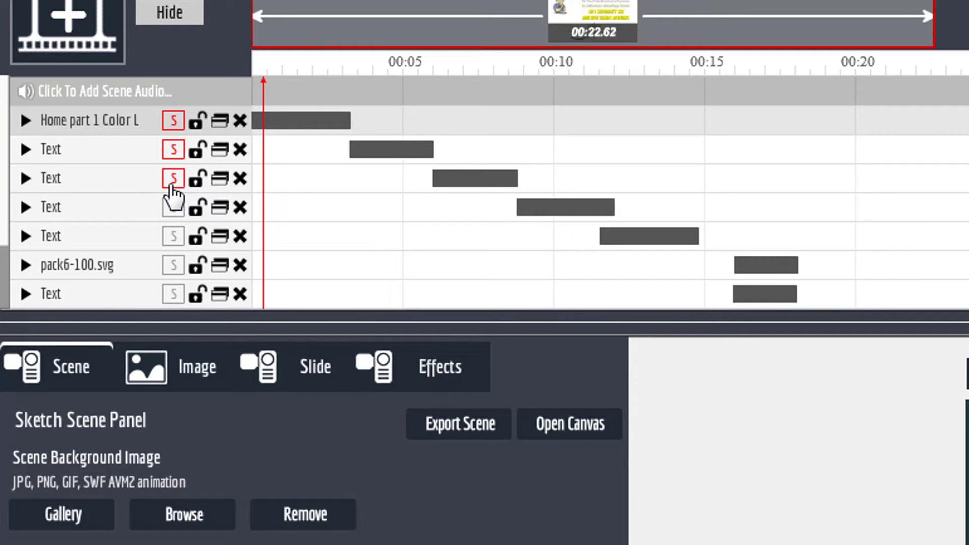
{"action": "left_click", "coordinate": [172, 207]}
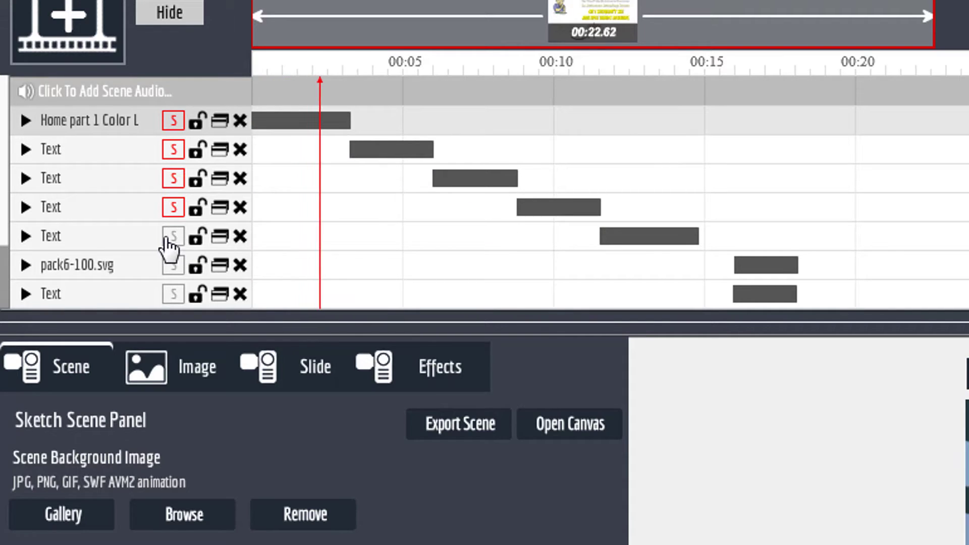
{"action": "left_click", "coordinate": [172, 237]}
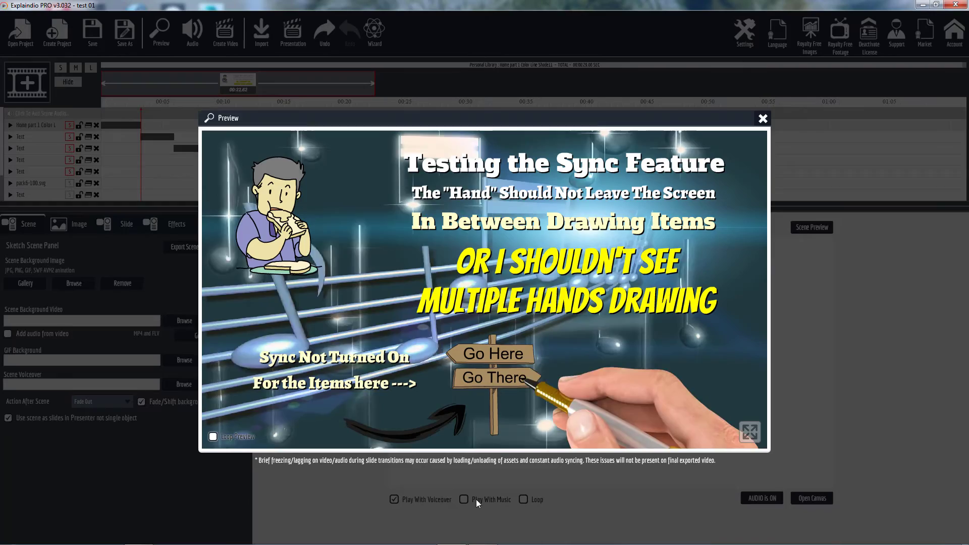
- Replay the synced scene so one hand draws each item in turn without leaving
{"action": "left_click", "coordinate": [483, 263]}
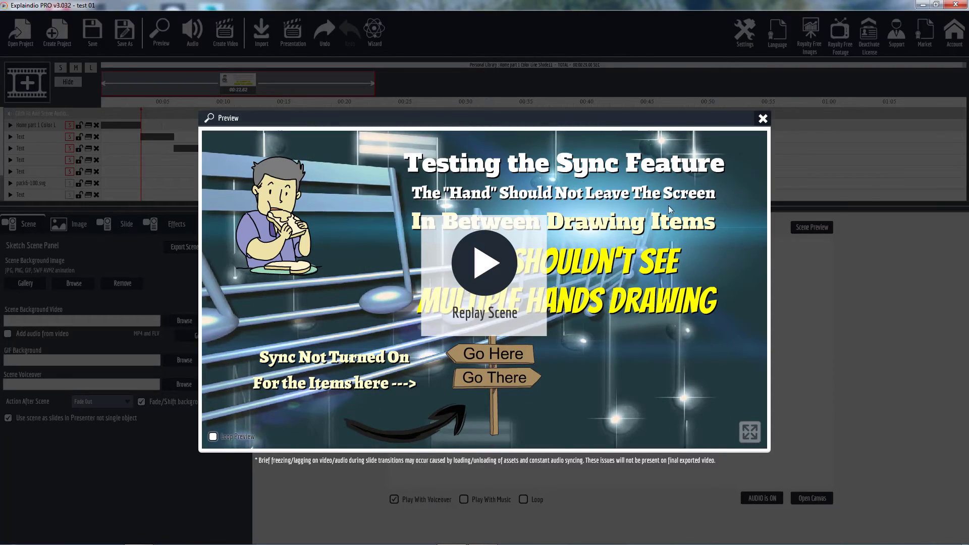